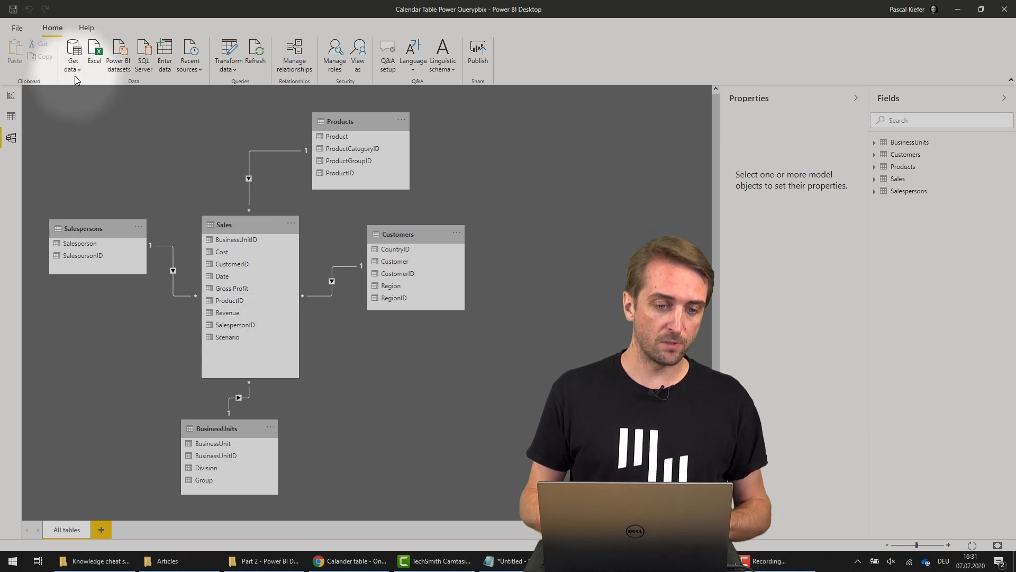
# Start a new Blank query (Query1) from Get data, opening the Power Query Editor
pyautogui.click(73, 51)
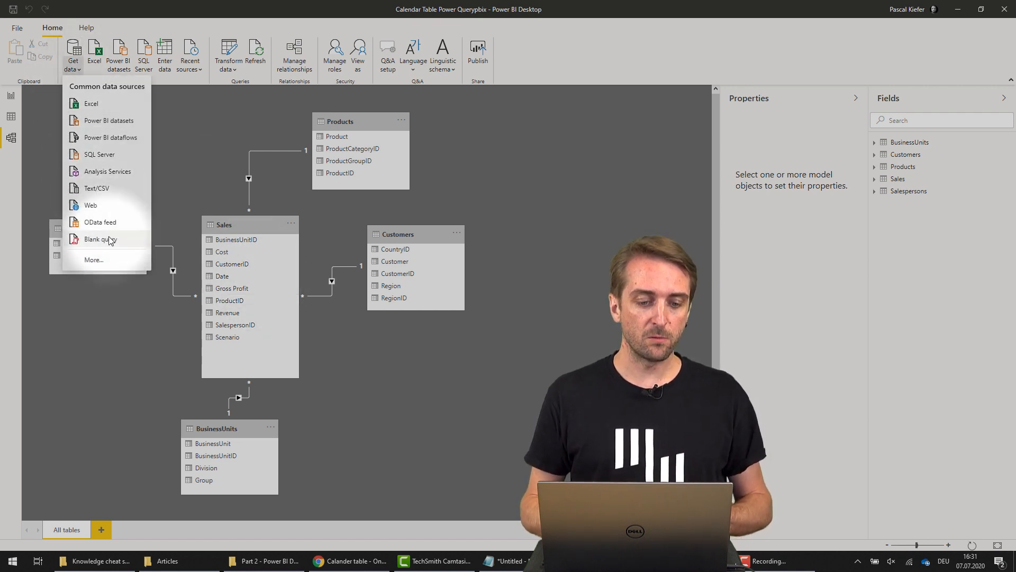
pyautogui.click(102, 239)
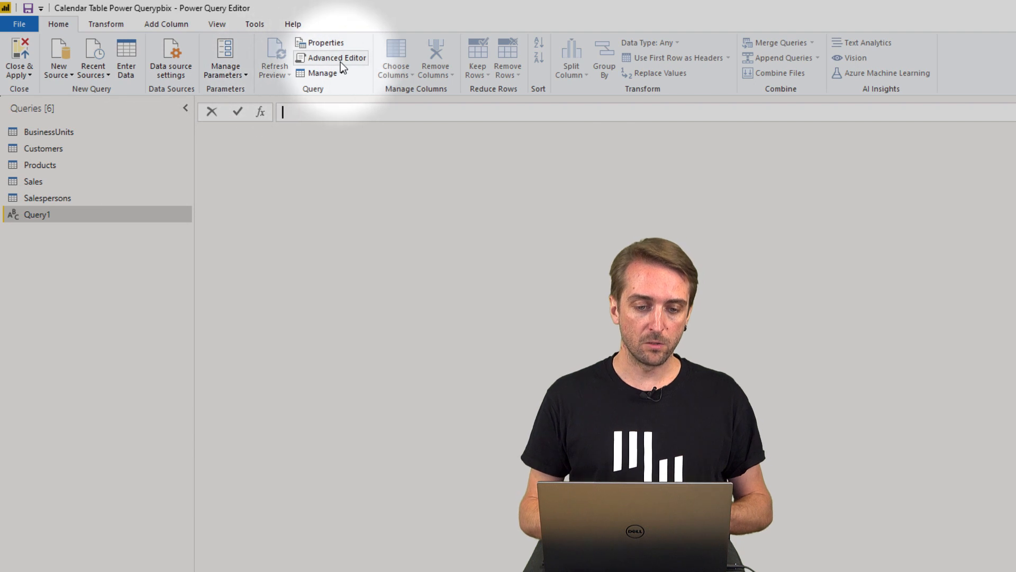
# Paste M code in the Advanced Editor so Query1 lists daily dates from 1 January 2019 to today
pyautogui.click(337, 57)
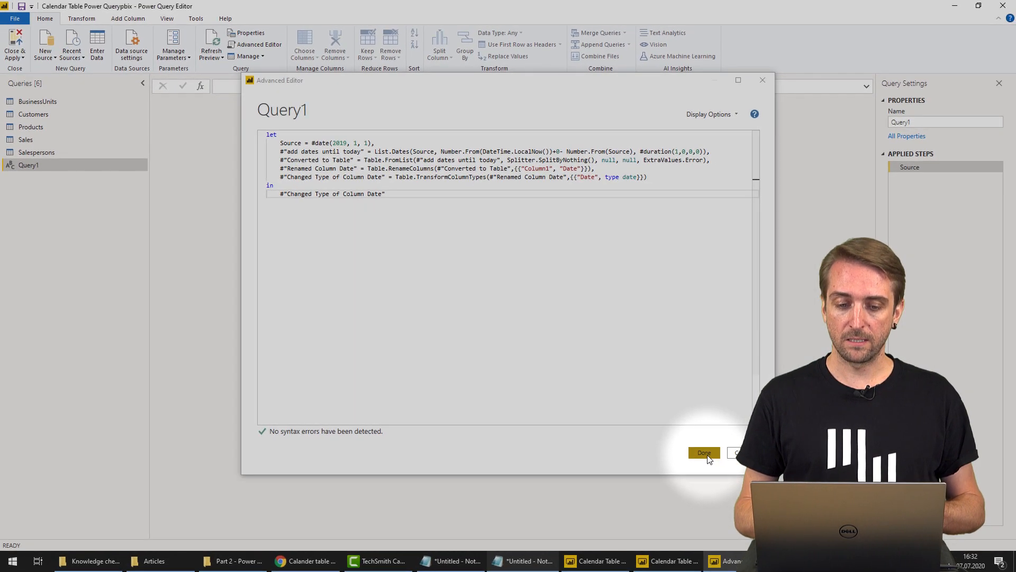
pyautogui.click(703, 452)
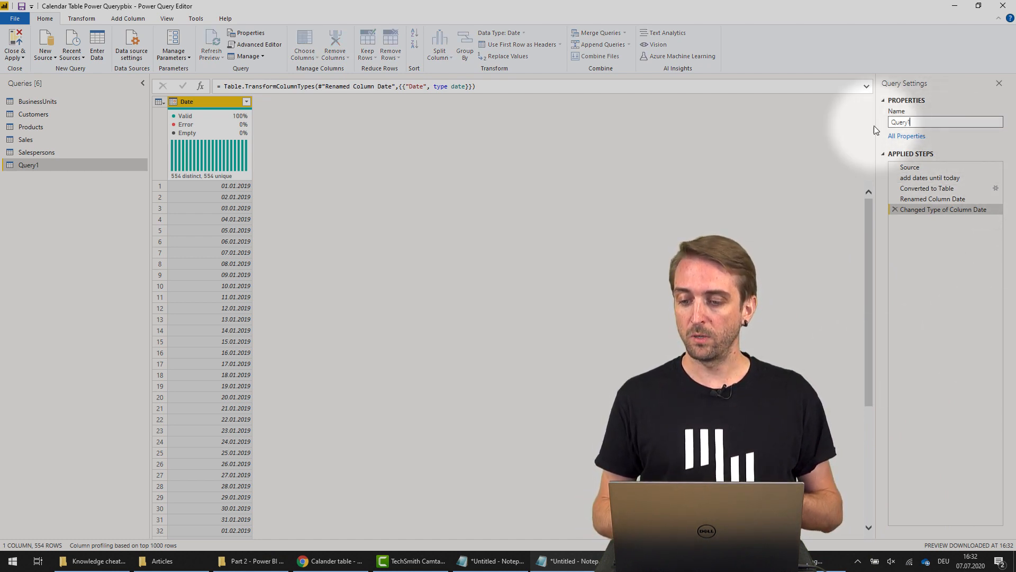
# Rename Query1 to Calendar in Query Settings
pyautogui.write('Ca')
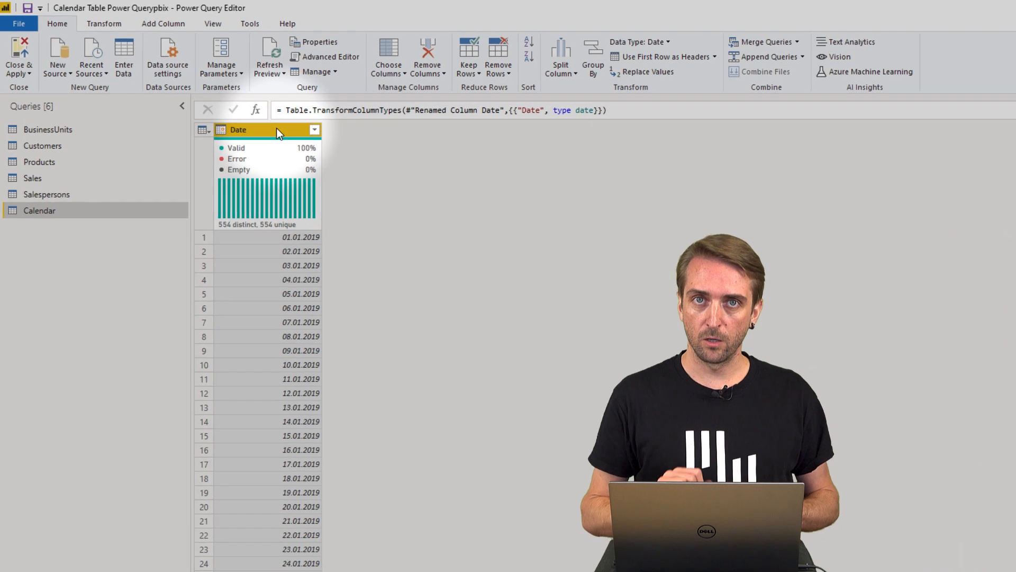
# Add a Year column from Date via Add Column > Date > Year, then reselect Date
pyautogui.click(167, 25)
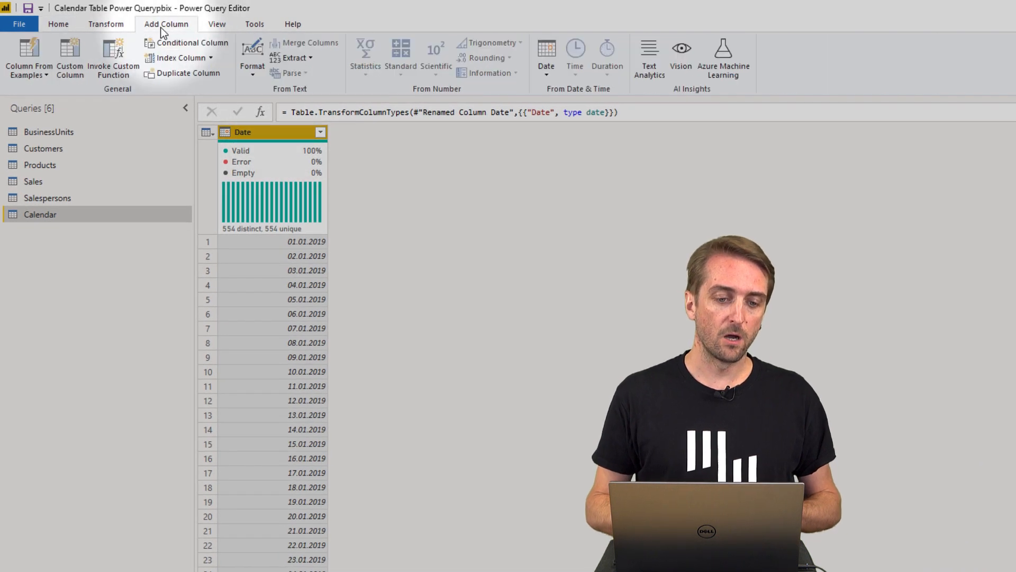
pyautogui.click(546, 57)
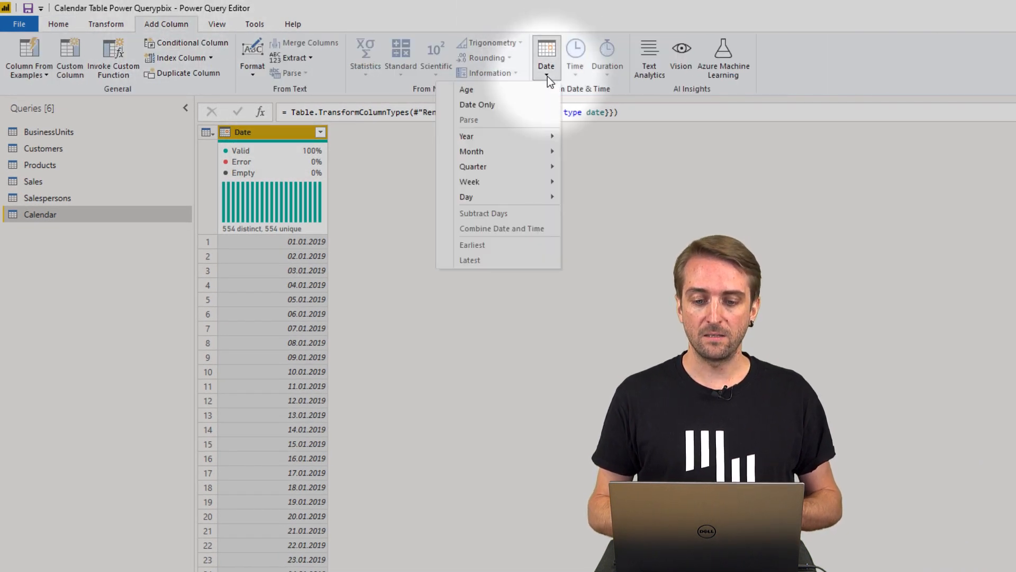
pyautogui.moveTo(467, 137)
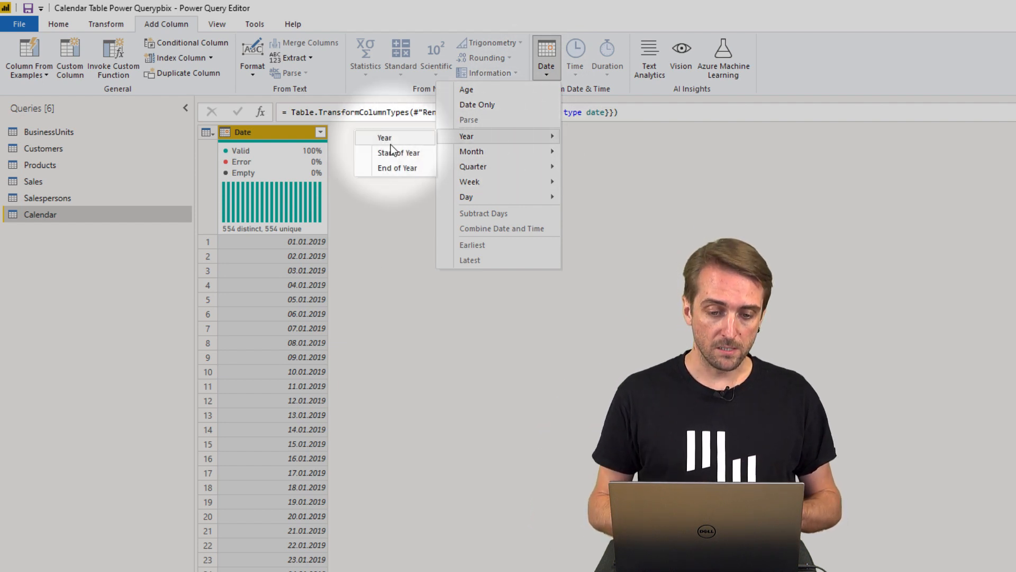
pyautogui.click(383, 137)
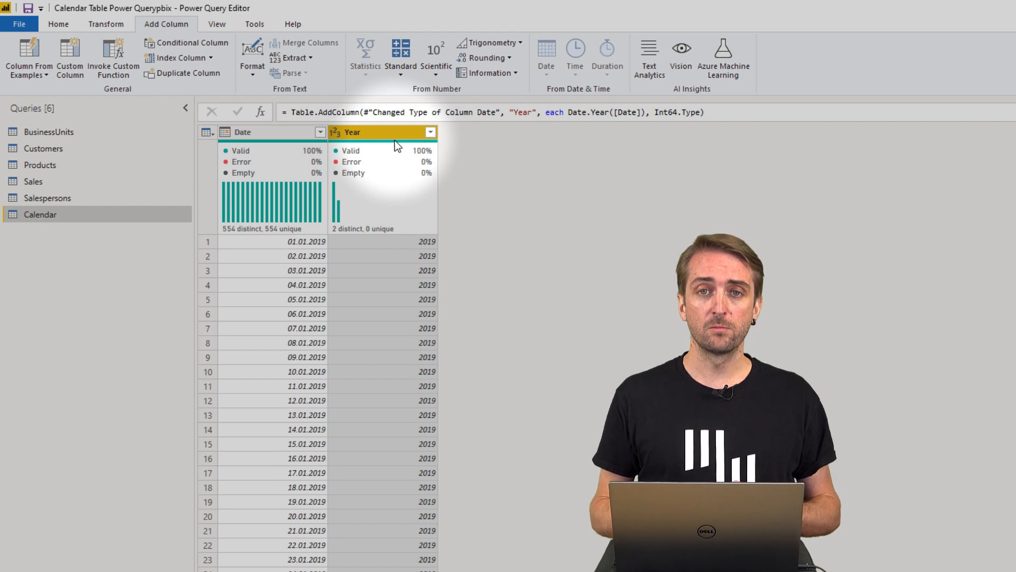
pyautogui.moveTo(324, 140)
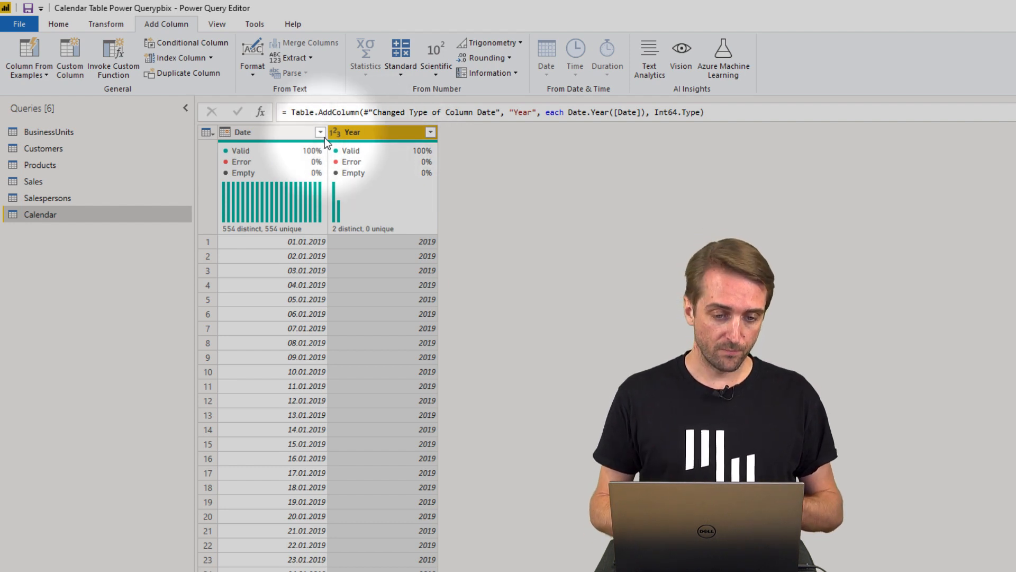
pyautogui.click(243, 131)
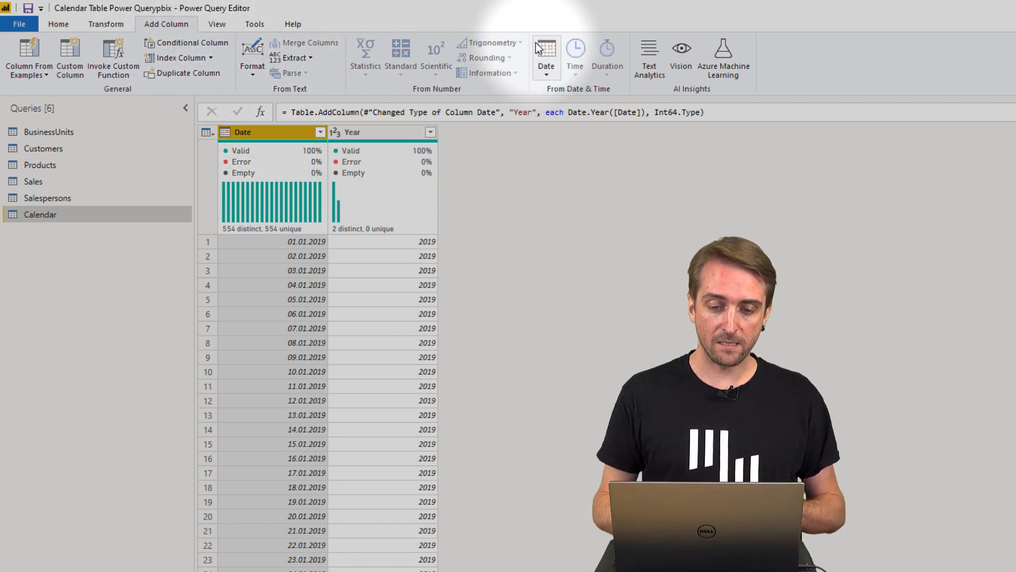
# Add a Month column with each date's month number, then reselect Date
pyautogui.click(545, 57)
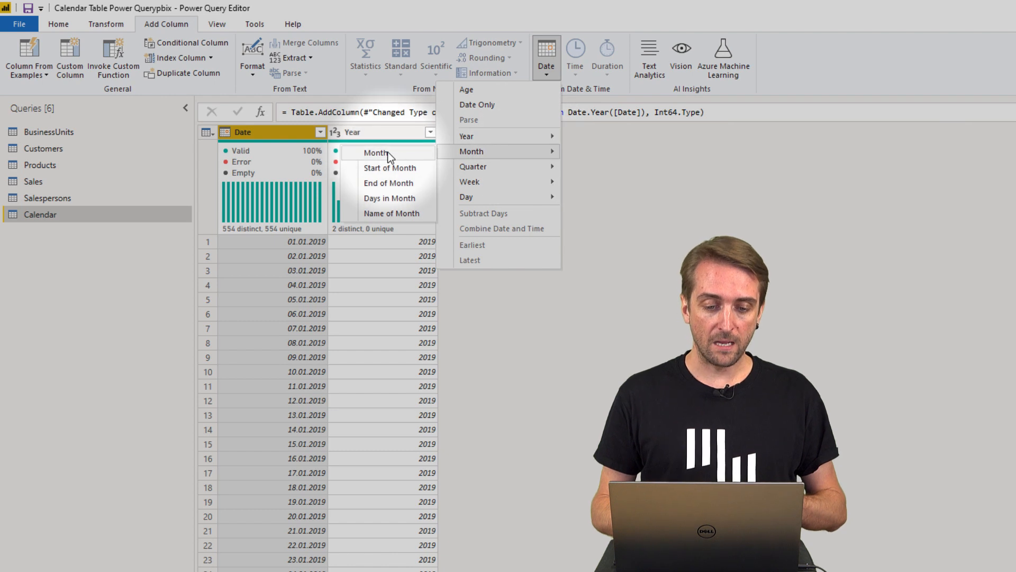
pyautogui.click(376, 152)
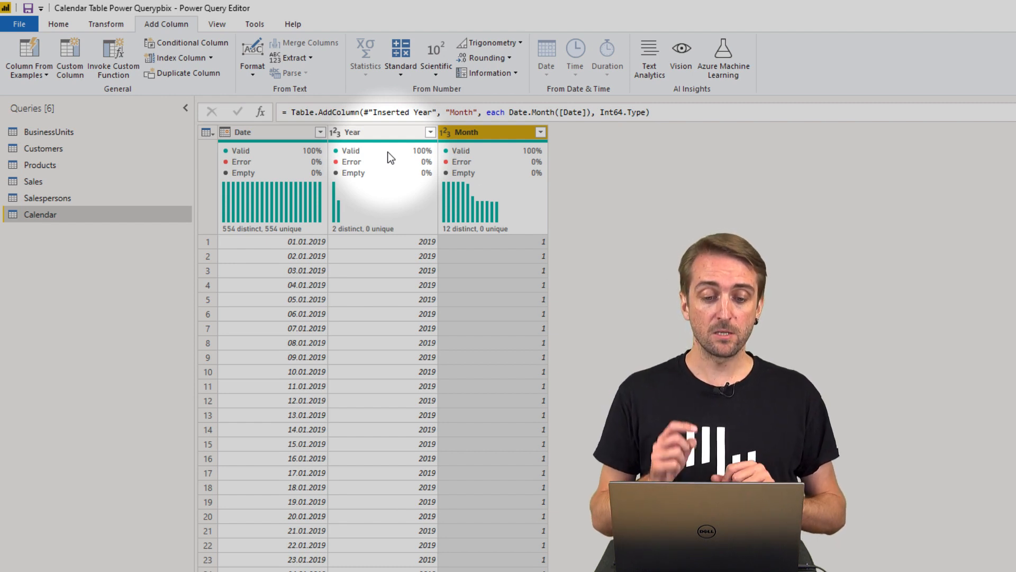
pyautogui.click(243, 131)
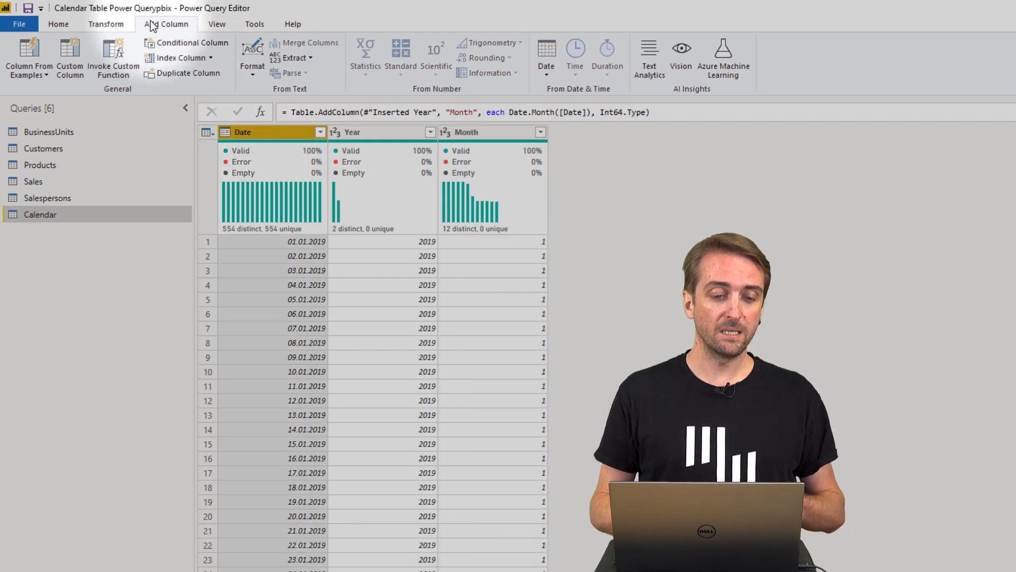
# Add a Month Name column with names like January and select it
pyautogui.click(546, 58)
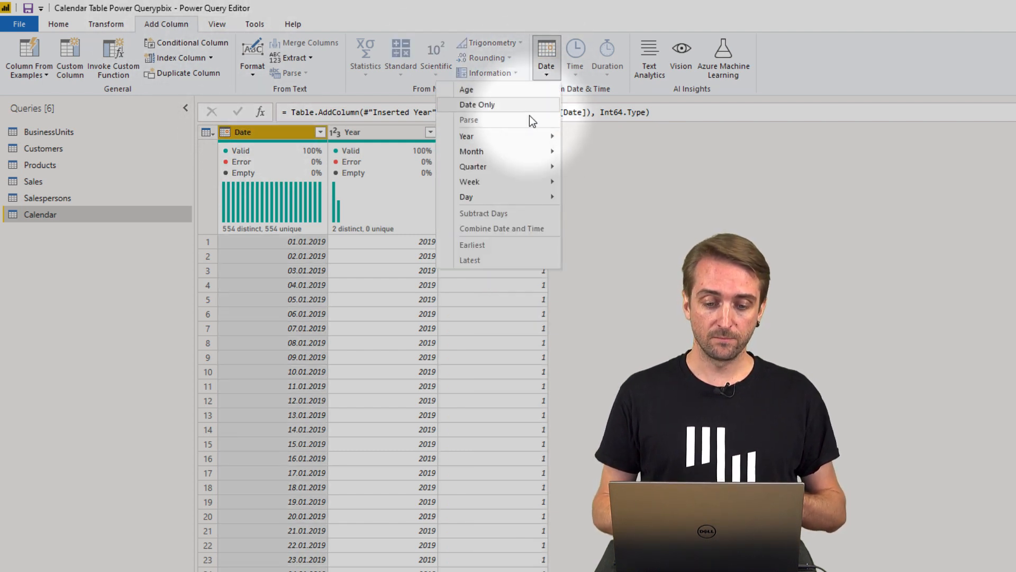
pyautogui.moveTo(471, 151)
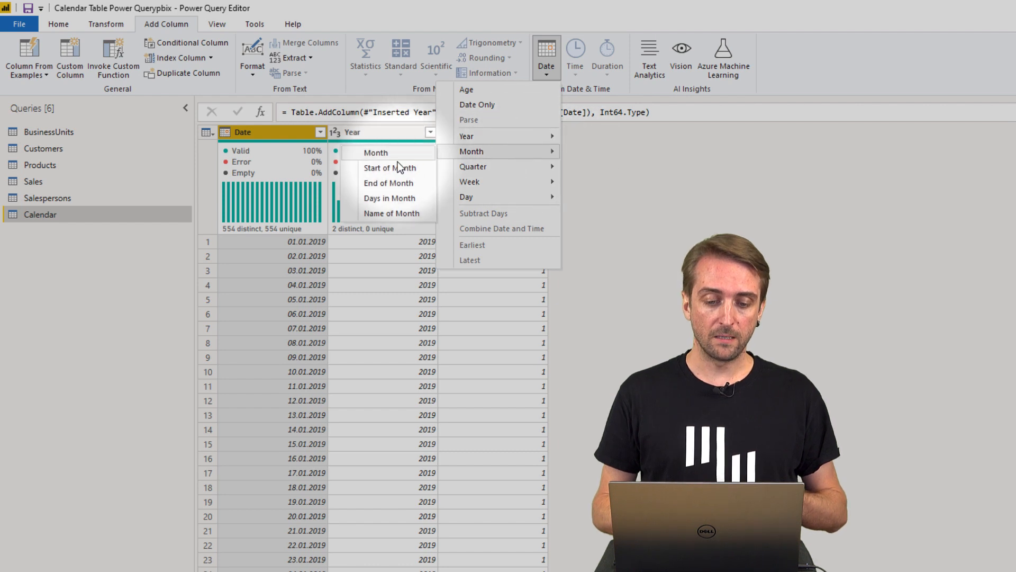
pyautogui.click(375, 153)
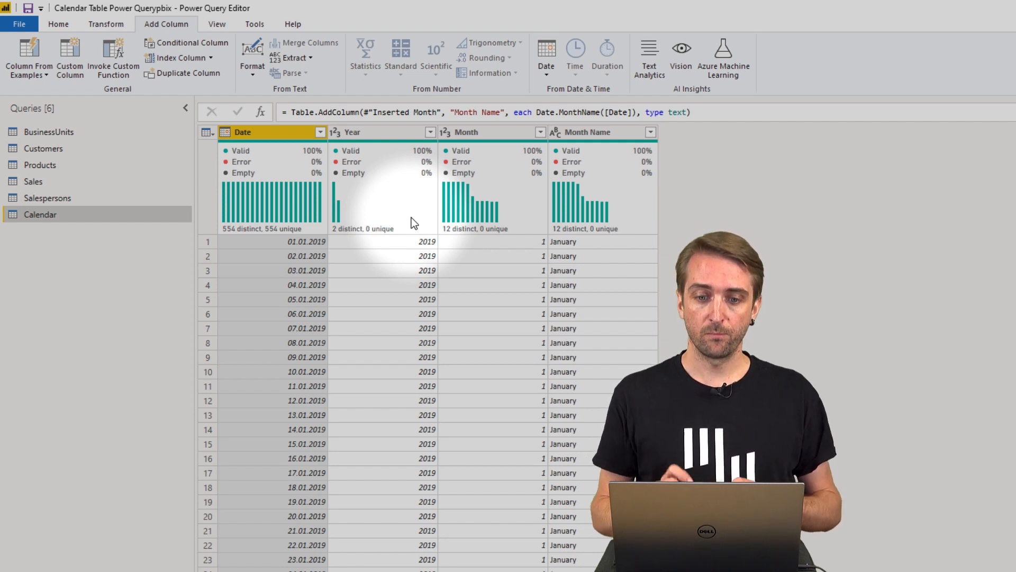
pyautogui.click(587, 131)
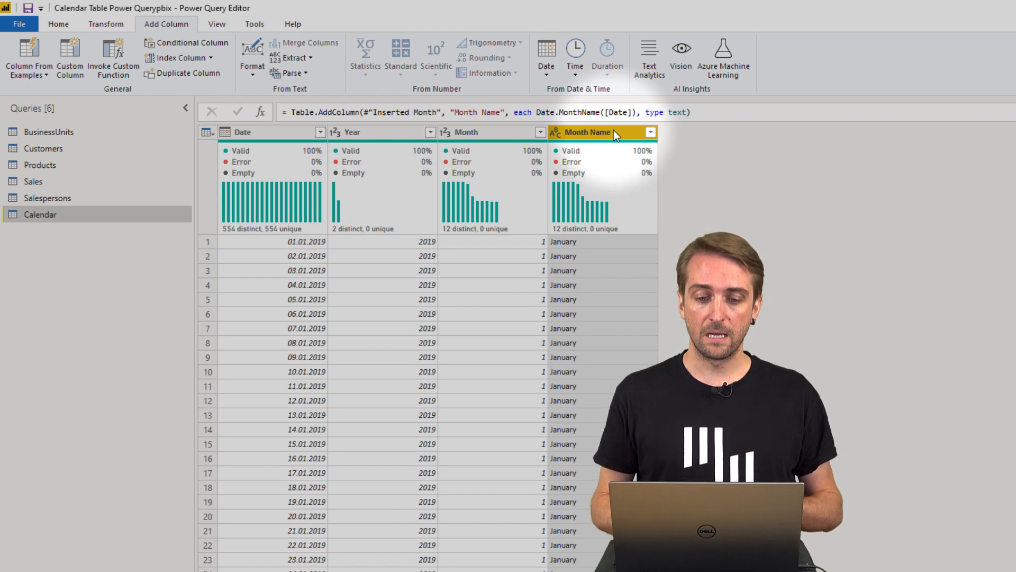
pyautogui.moveTo(605, 135)
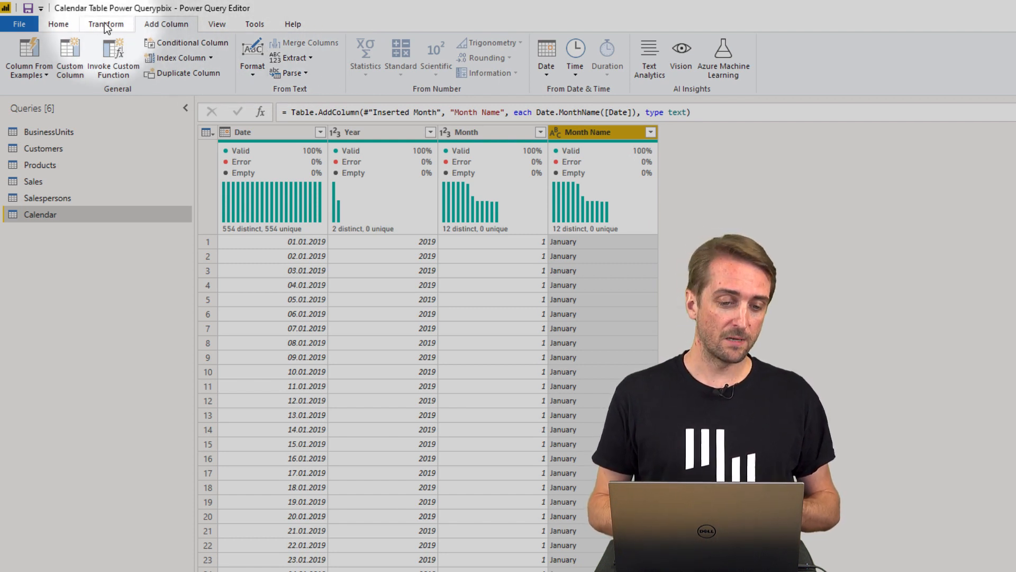
# Extract the first 3 characters of Month Name so values read like Jan
pyautogui.click(106, 24)
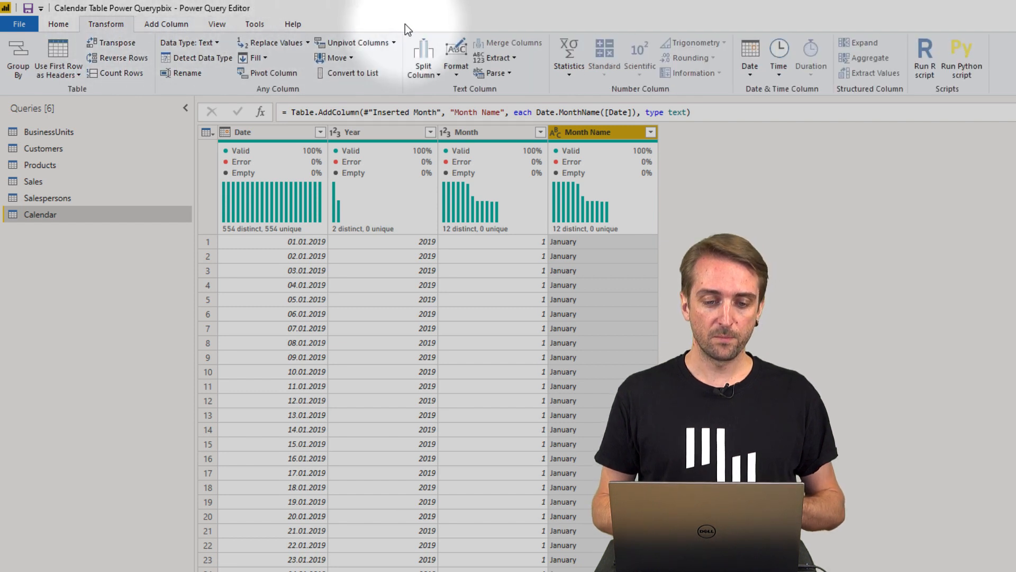
pyautogui.click(496, 58)
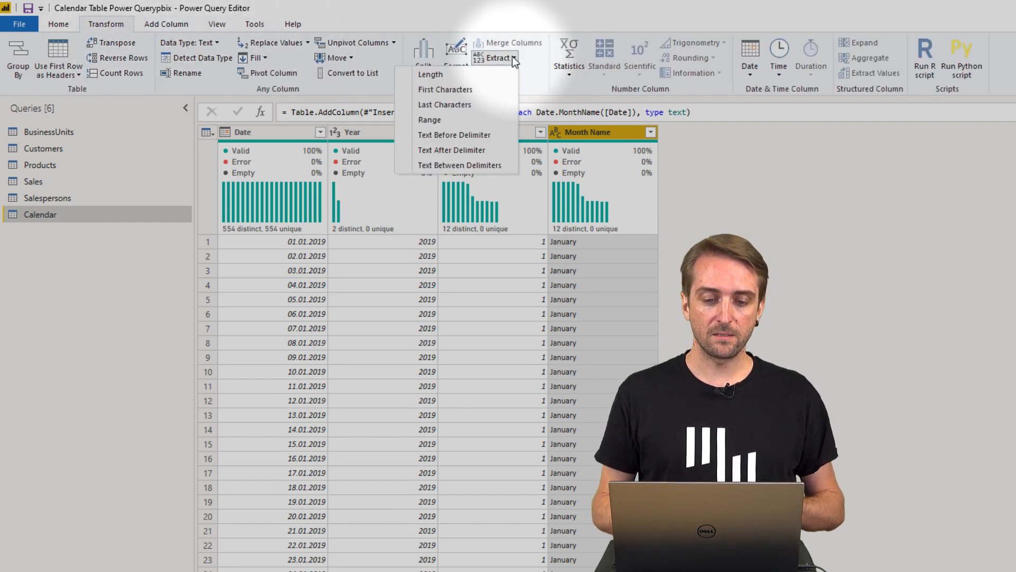
pyautogui.moveTo(446, 89)
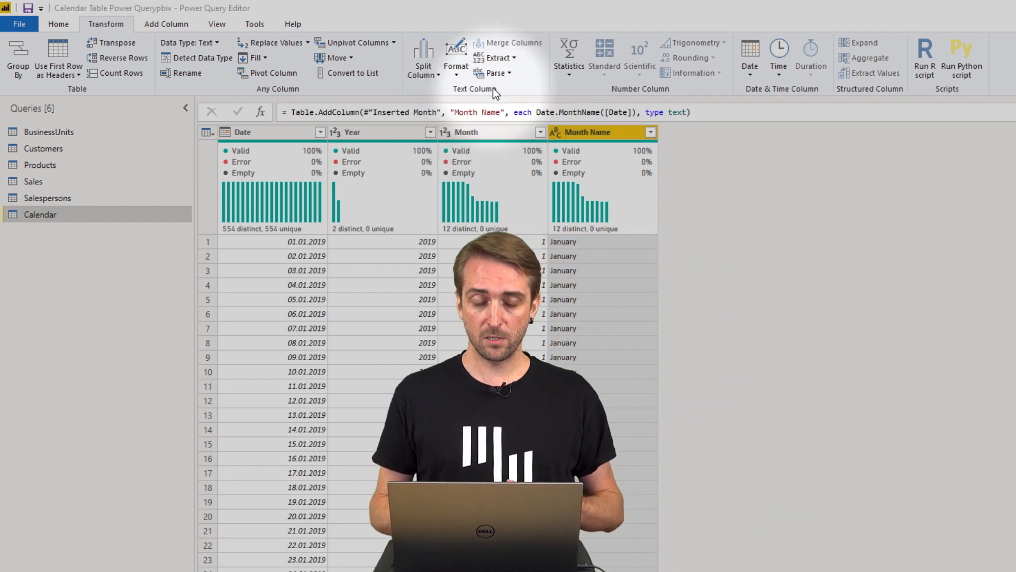
pyautogui.click(498, 57)
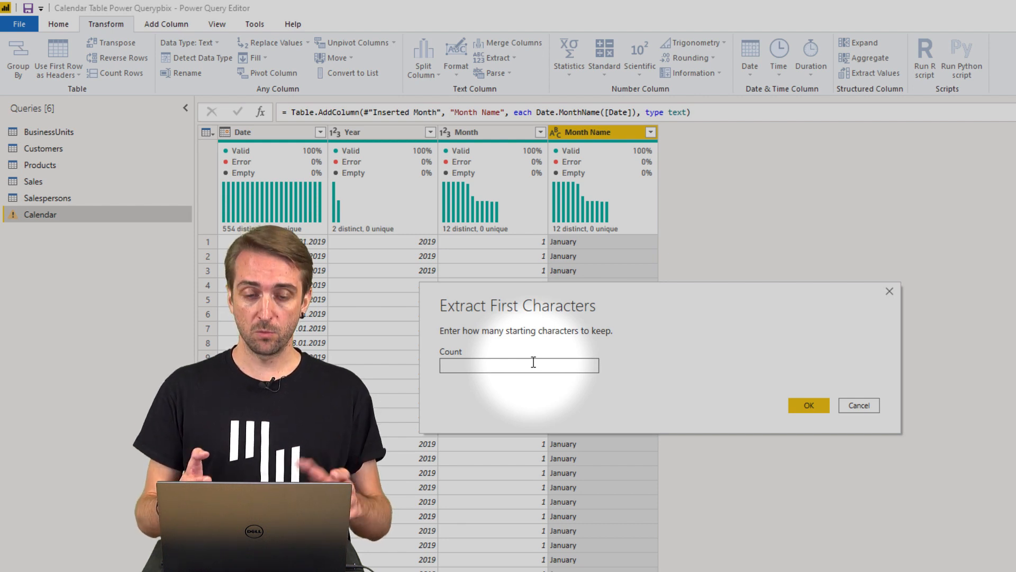
pyautogui.write('3')
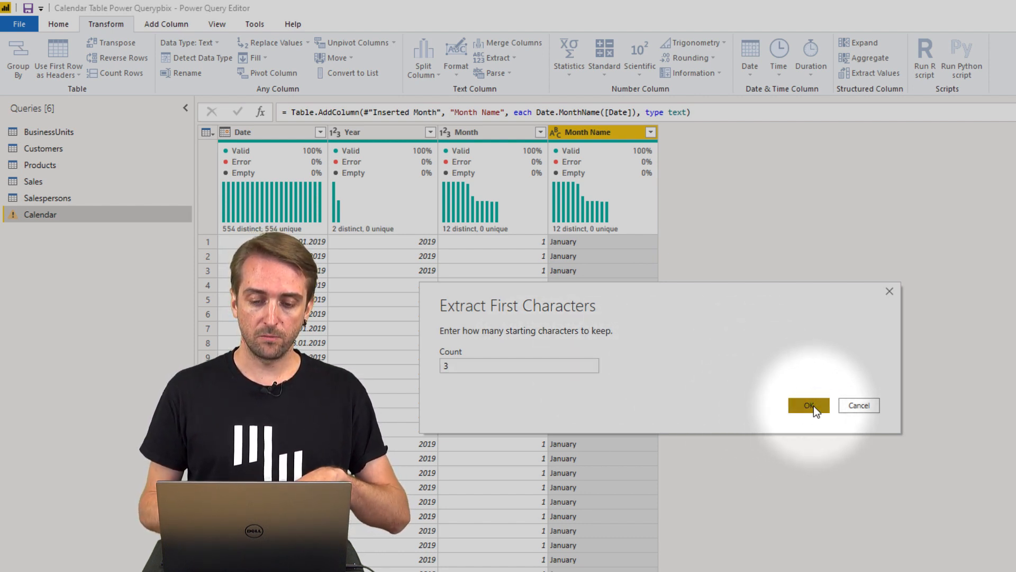
pyautogui.click(808, 405)
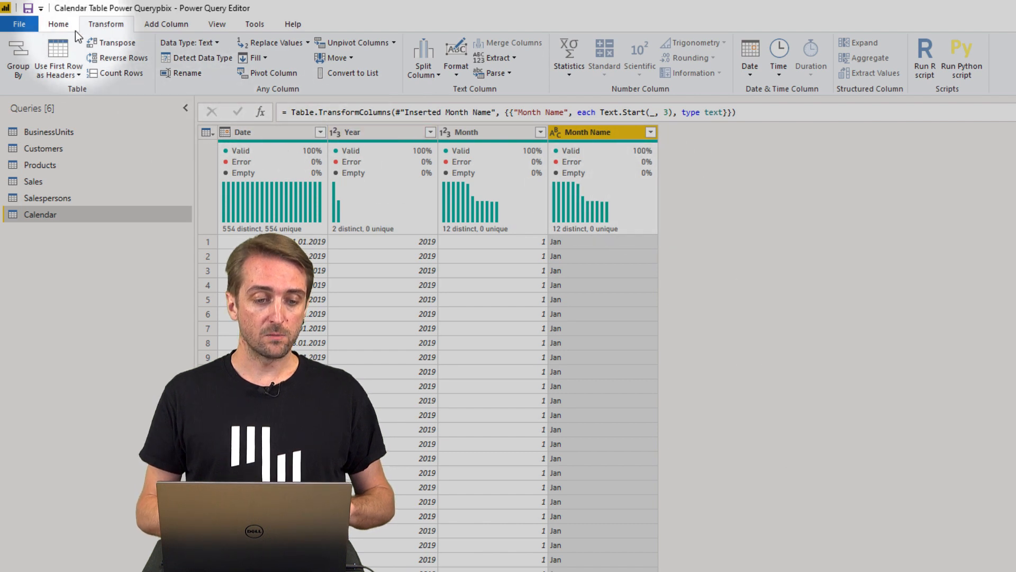
# Close & Apply, place Calendar top left in Model view and relate Calendar Date to Sales Date
pyautogui.click(57, 24)
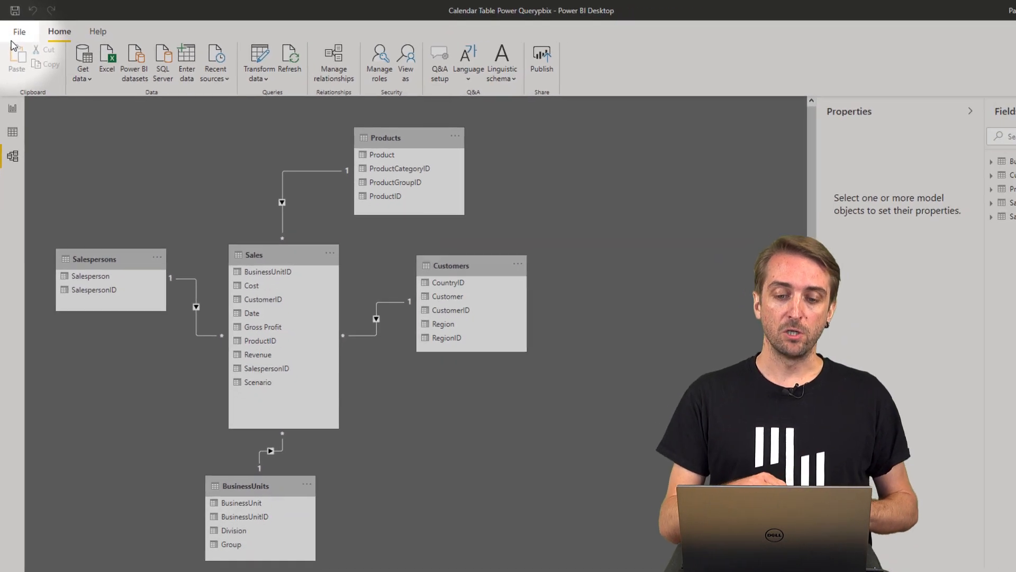
pyautogui.click(672, 94)
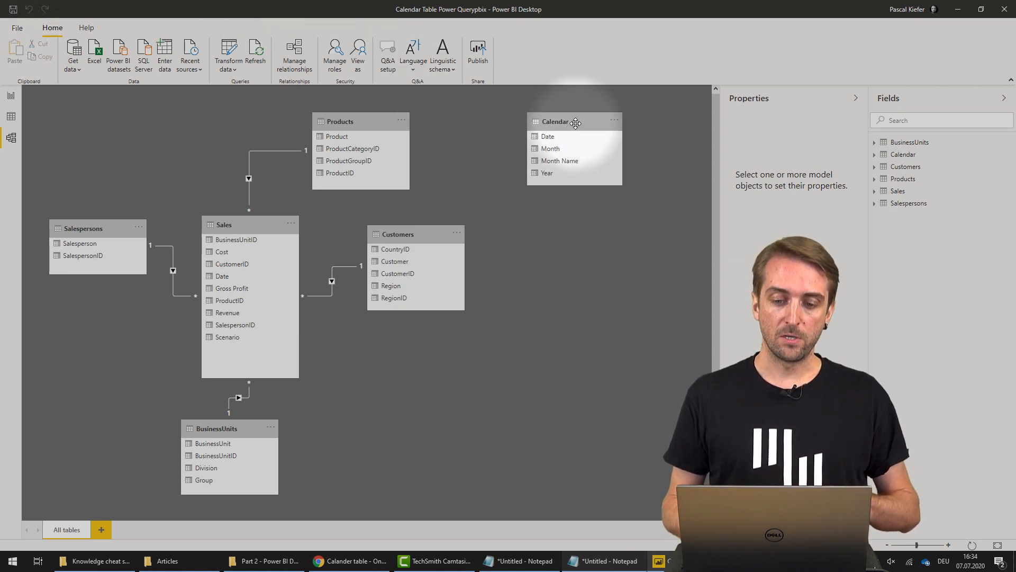
pyautogui.moveTo(574, 120); pyautogui.dragTo(123, 120)
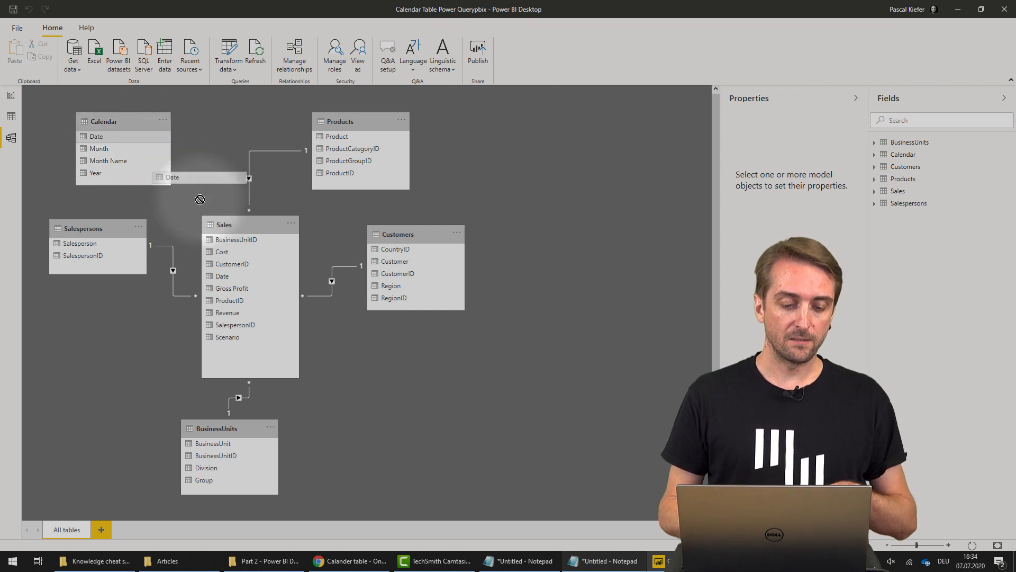
pyautogui.moveTo(200, 177); pyautogui.dragTo(278, 253)
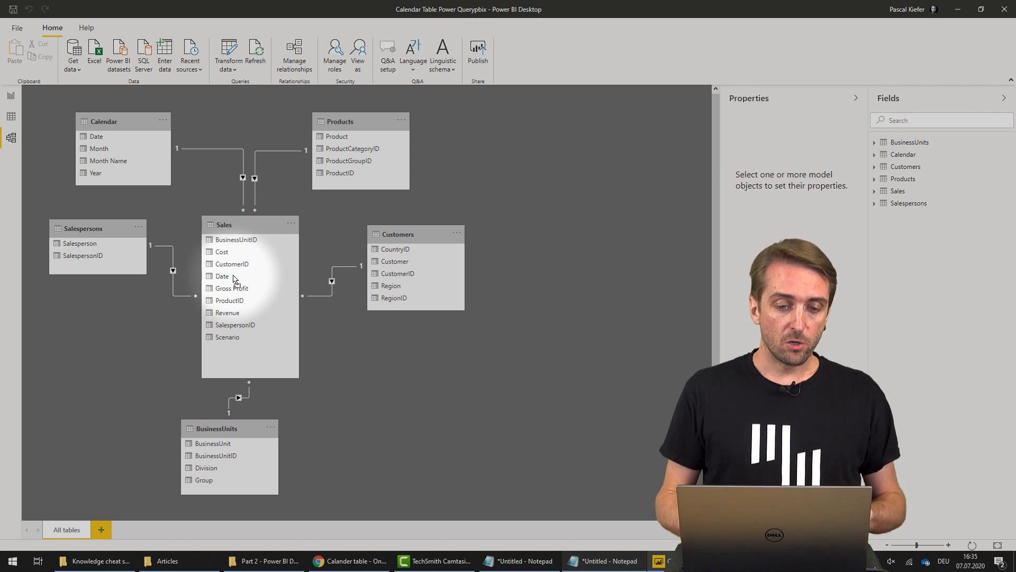
pyautogui.moveTo(562, 443)
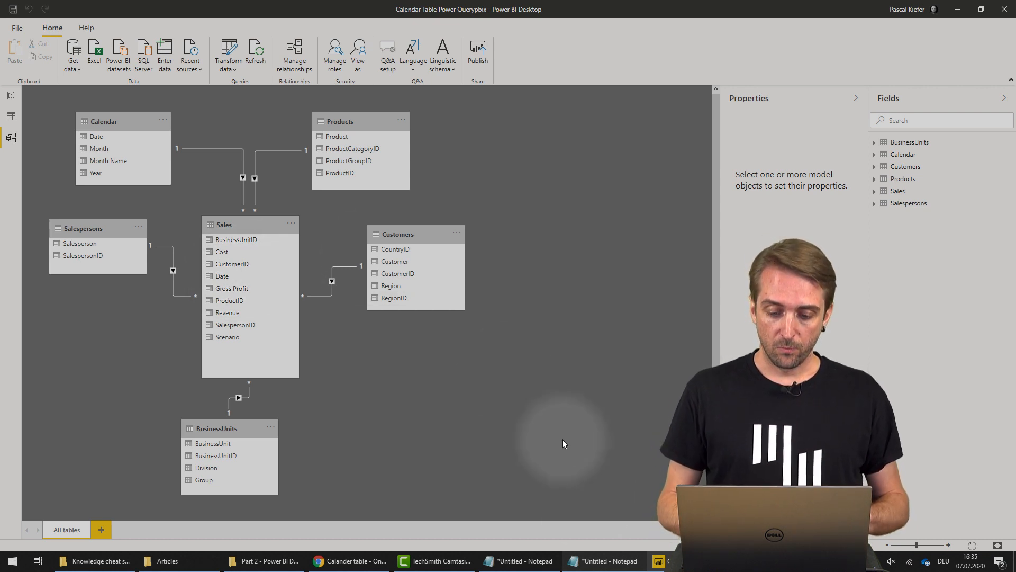
# Copy all of the prepared Calendar query code from the Notepad window
pyautogui.click(602, 561)
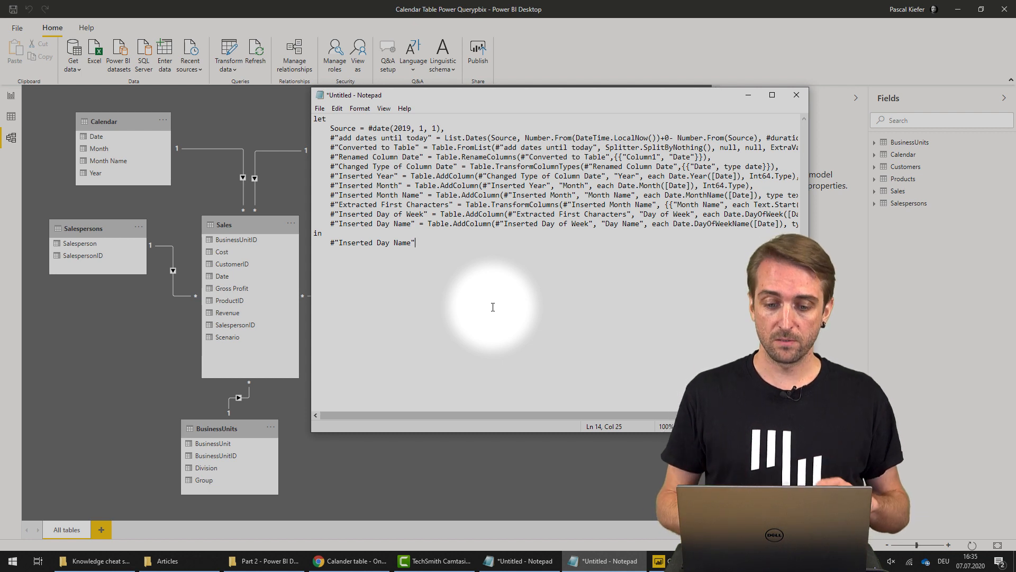
pyautogui.press('ctrl+a')
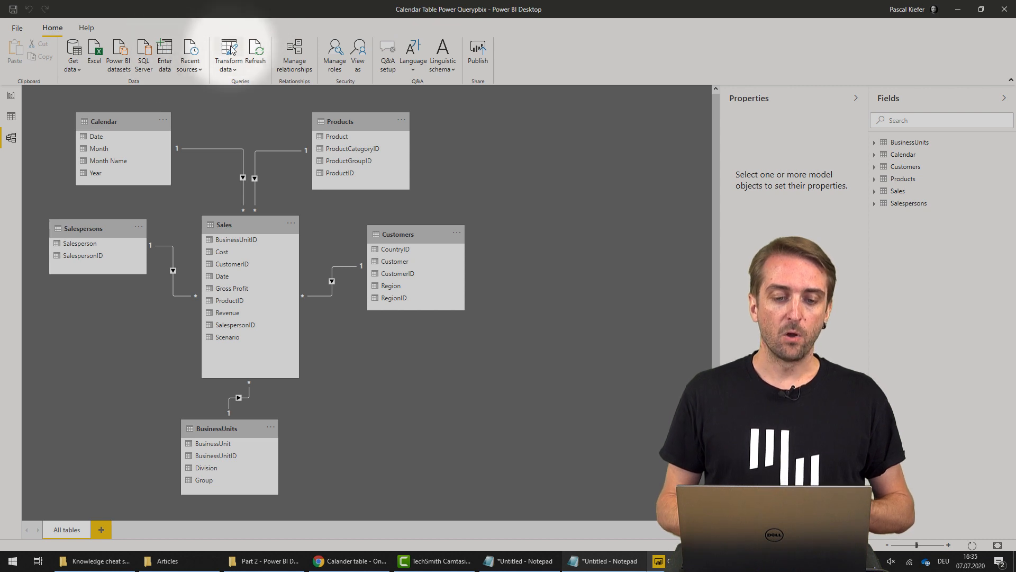
# Reopen Transform data and show the Calendar query's full code in the Advanced Editor for pasting
pyautogui.click(228, 52)
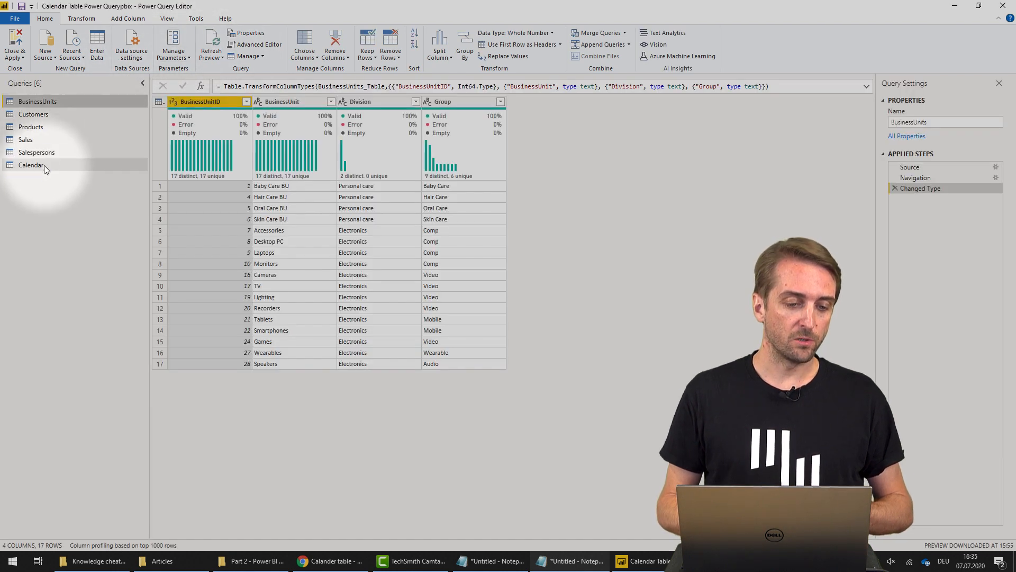
pyautogui.click(30, 165)
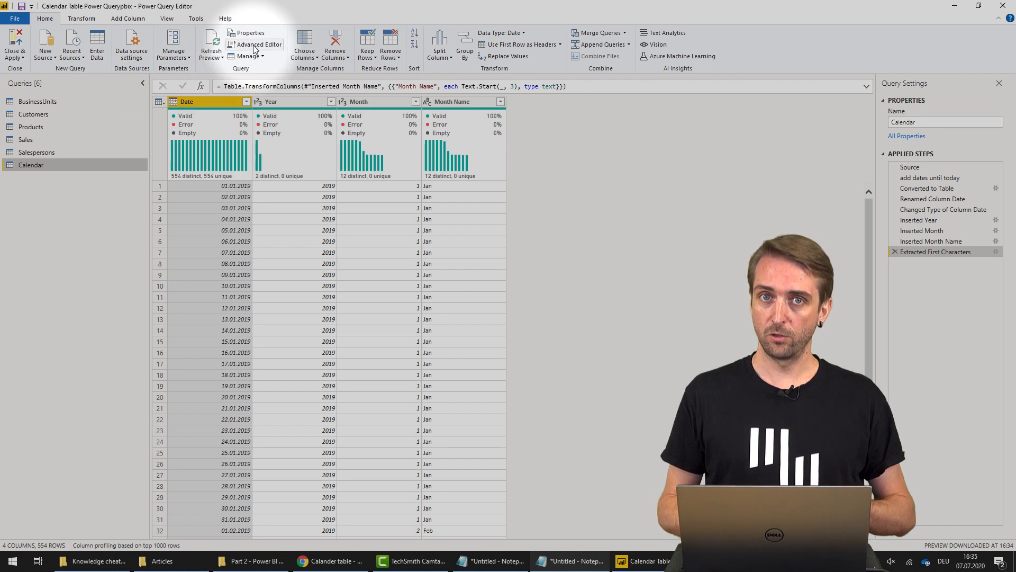
pyautogui.click(258, 44)
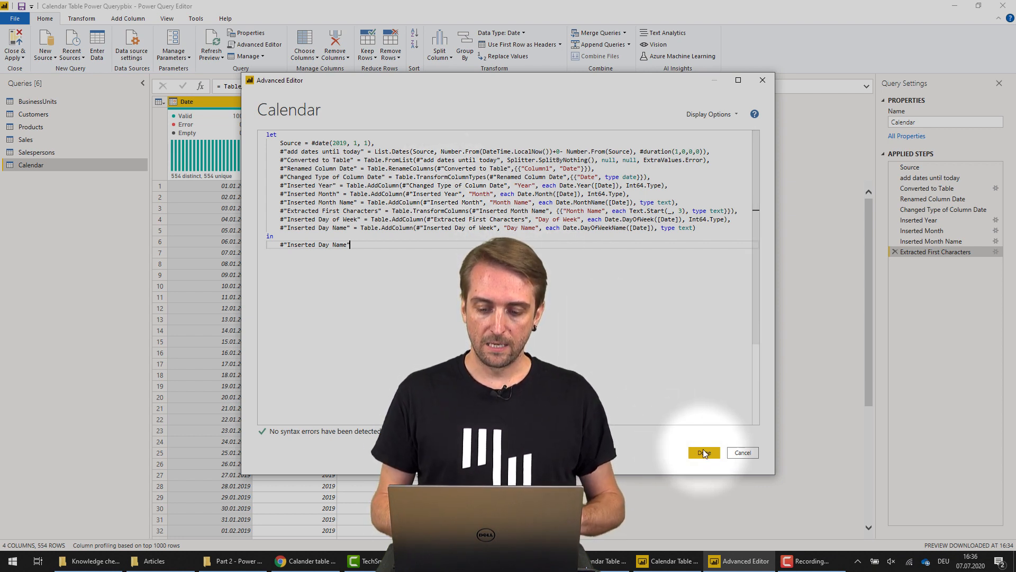
# Confirm the replaced M code so Day of Week and Day Name columns appear in Calendar
pyautogui.click(703, 452)
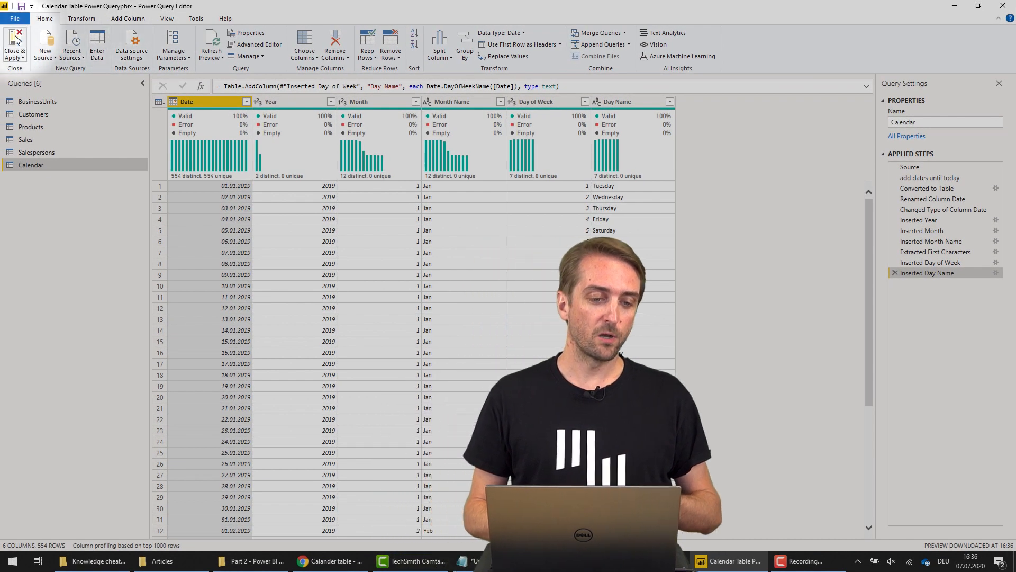
# Apply the Calendar query changes so Day Name and Day of Week load into the model
pyautogui.click(14, 45)
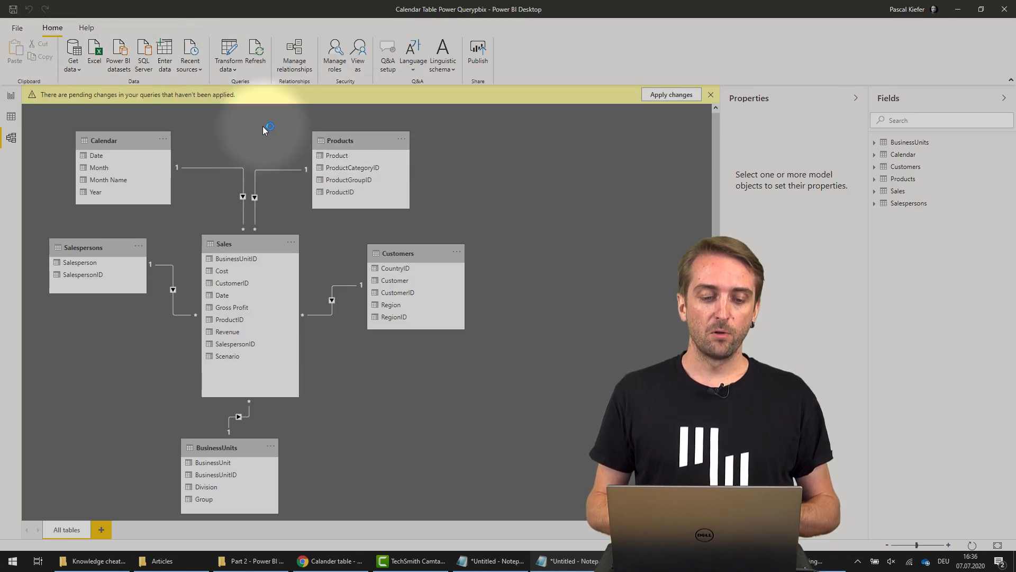
pyautogui.click(672, 94)
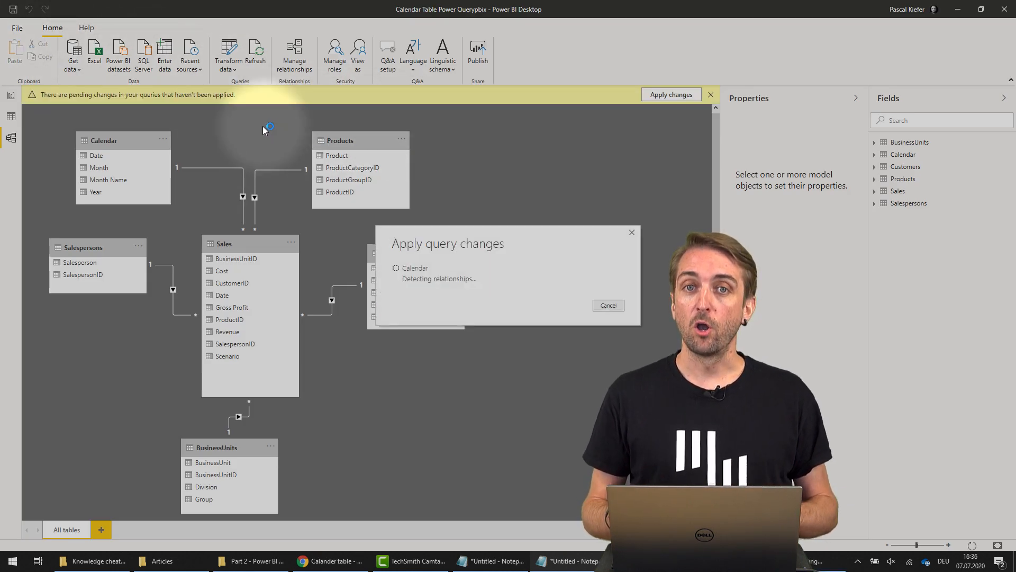
pyautogui.click(671, 94)
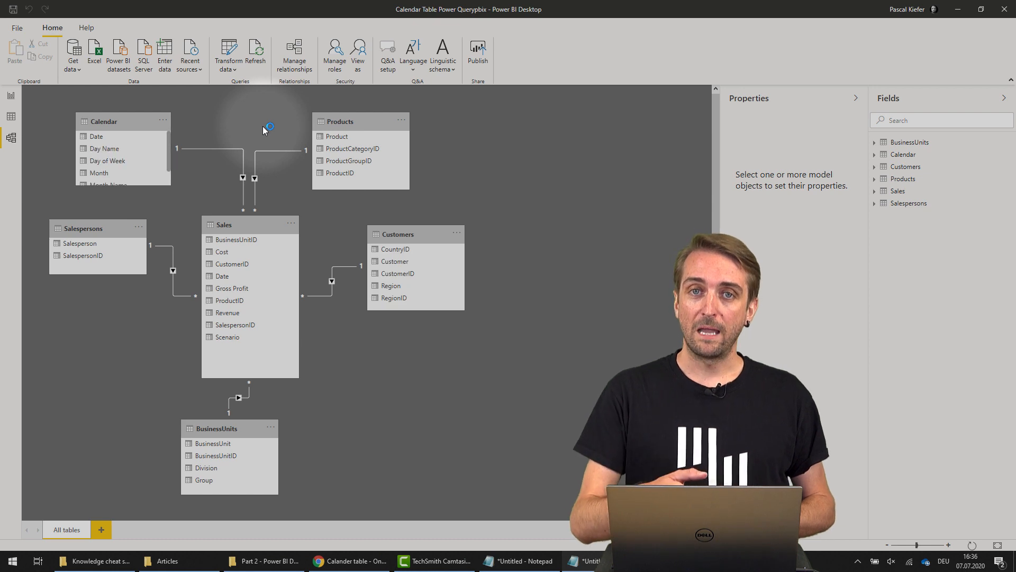